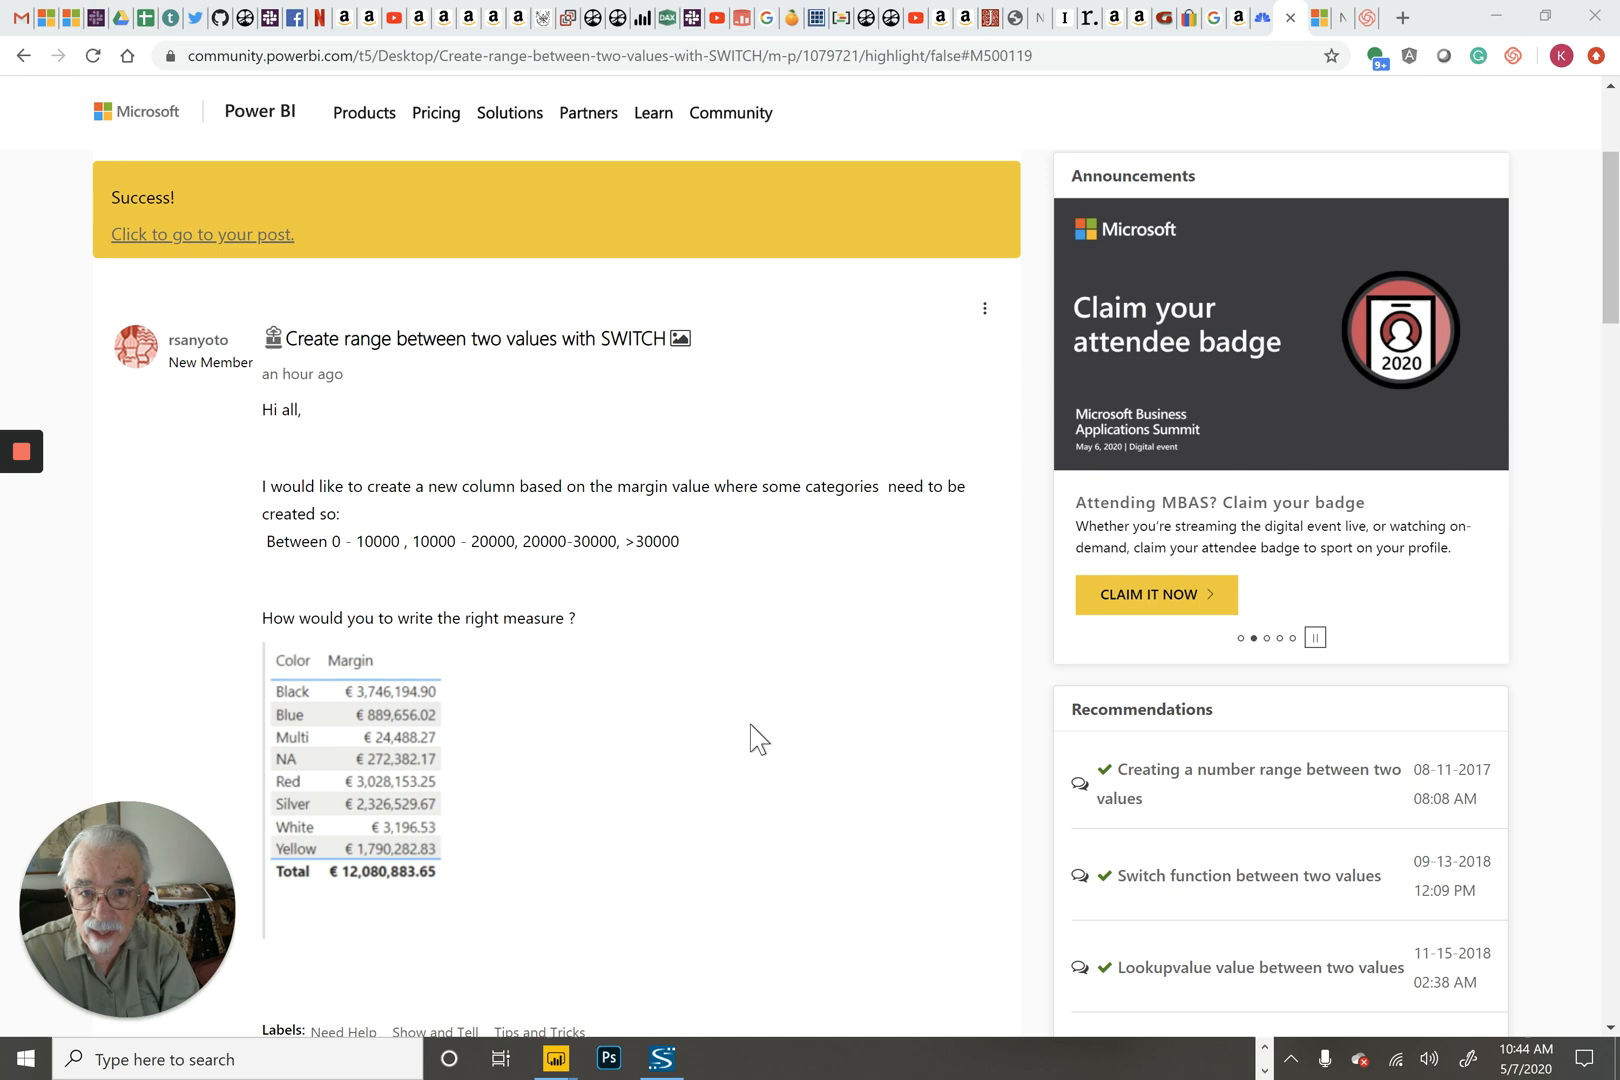
pyautogui.moveTo(678, 20)
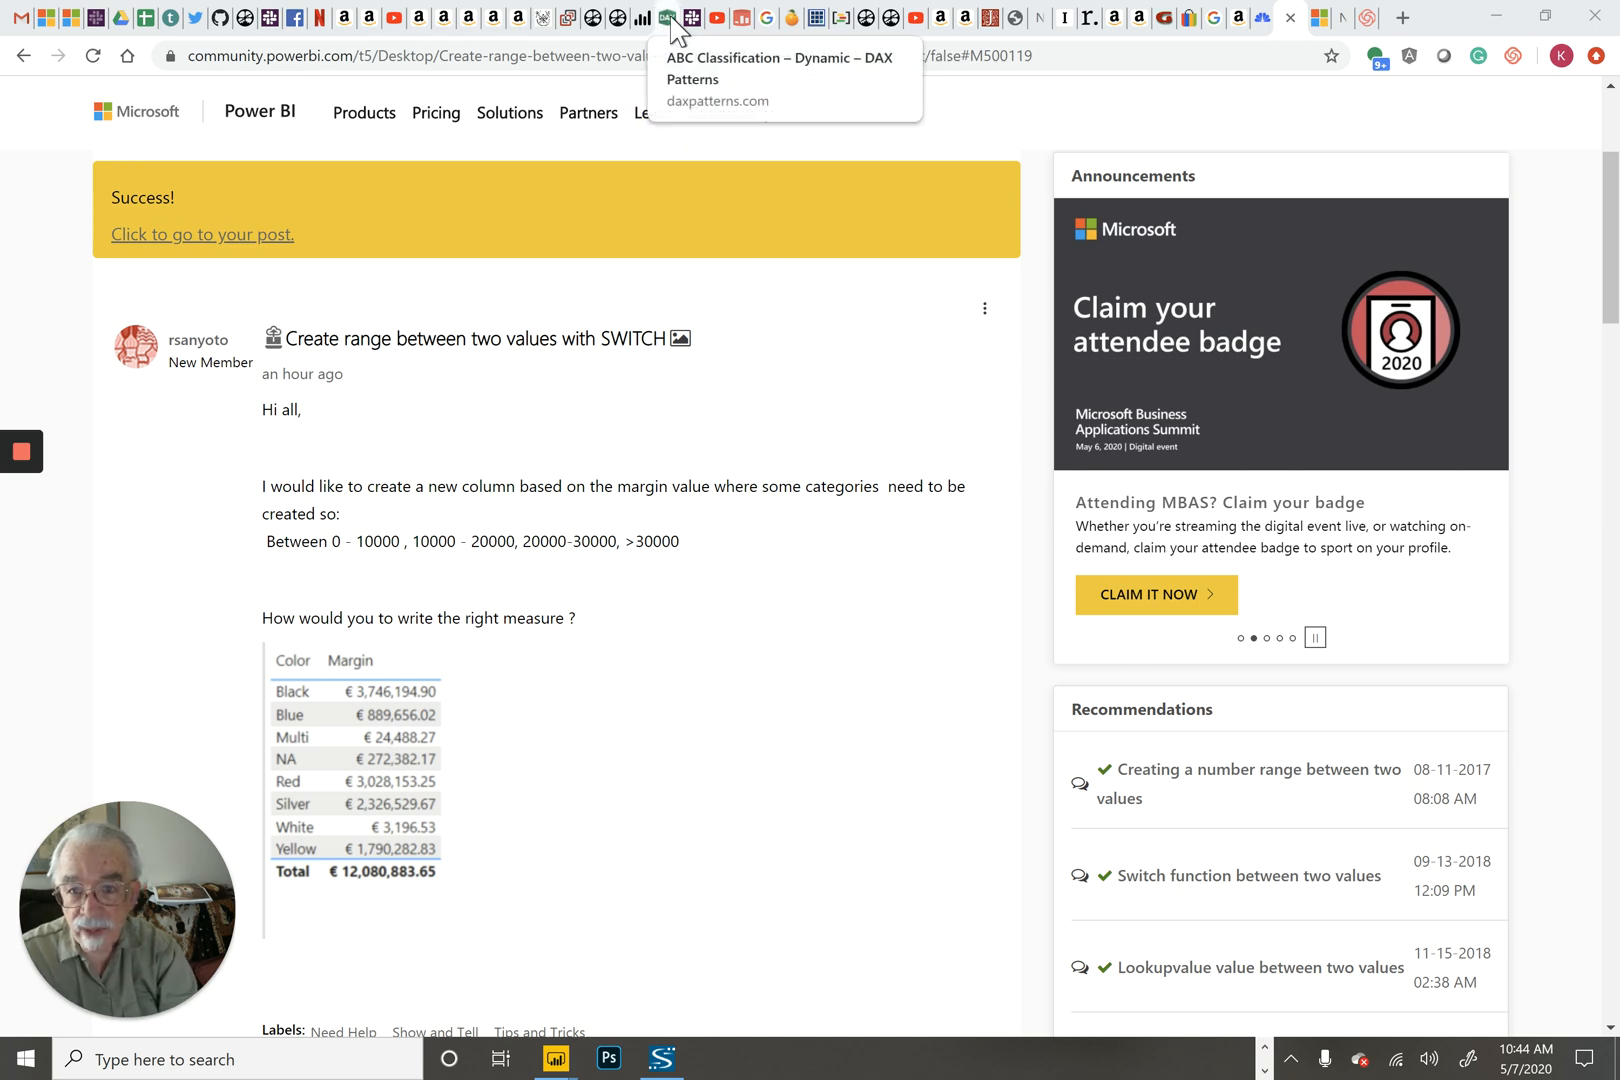
# Step: Bring the dynamic ABC classification article's Classifications table and measure definitions into view
pyautogui.click(668, 18)
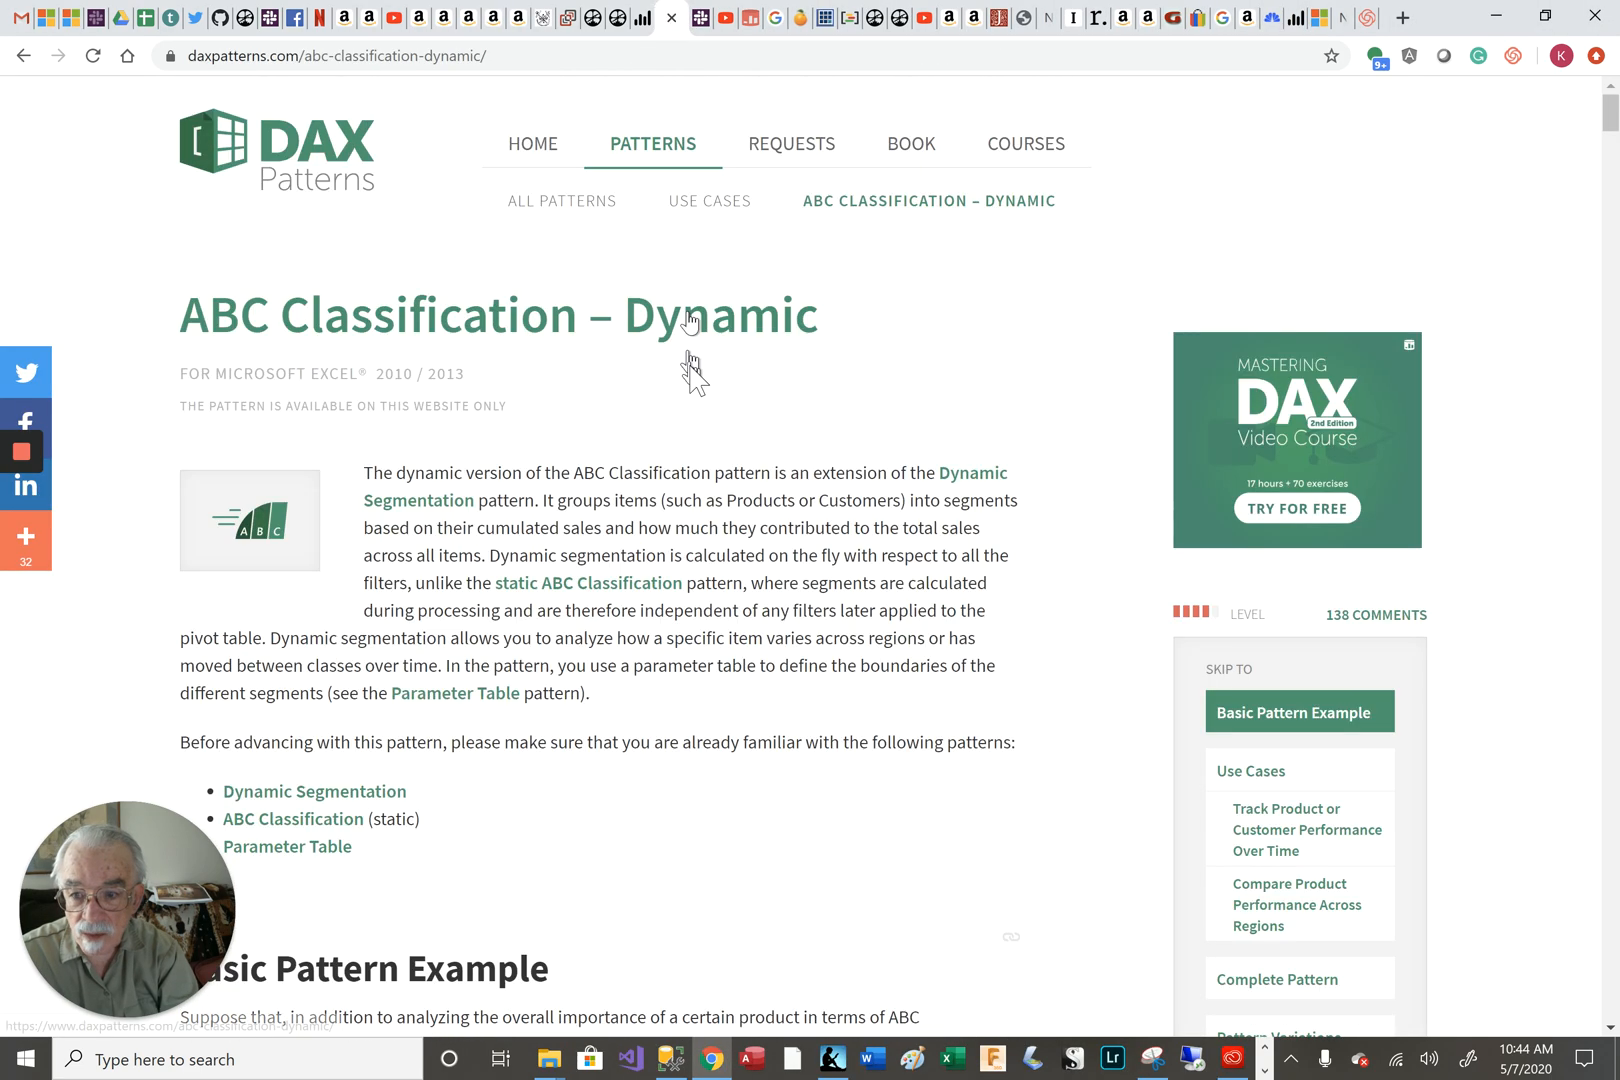
pyautogui.moveTo(708, 428)
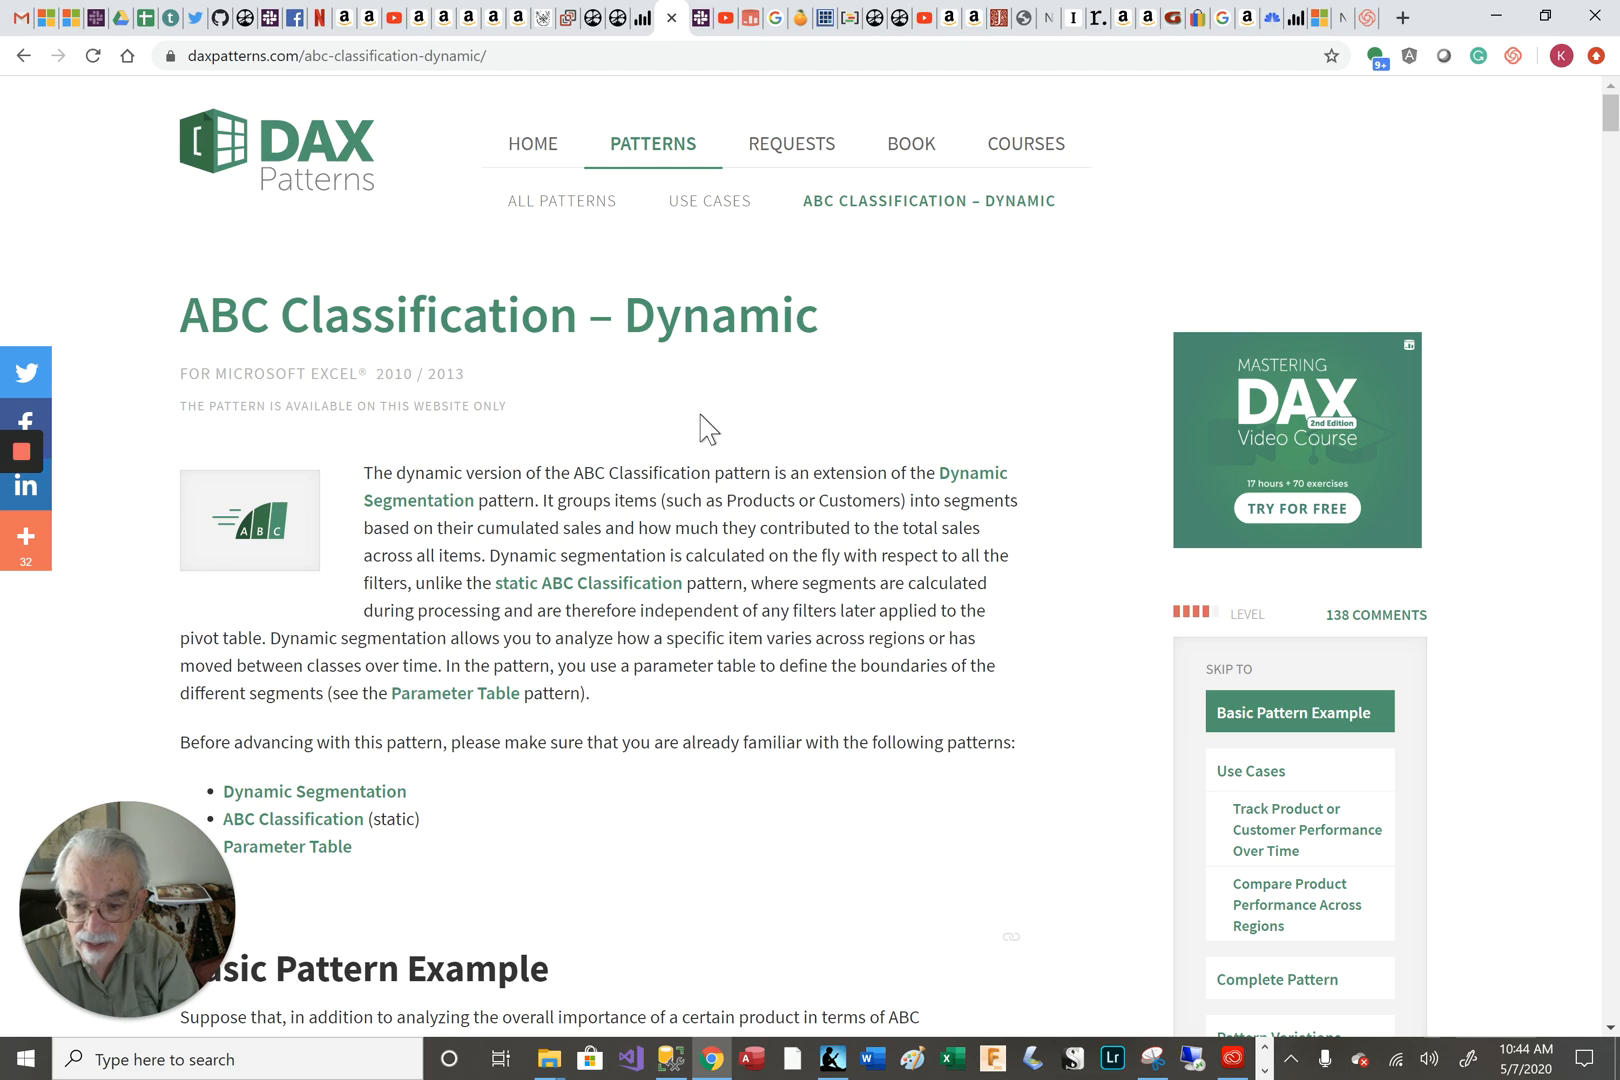
pyautogui.scroll(-3)
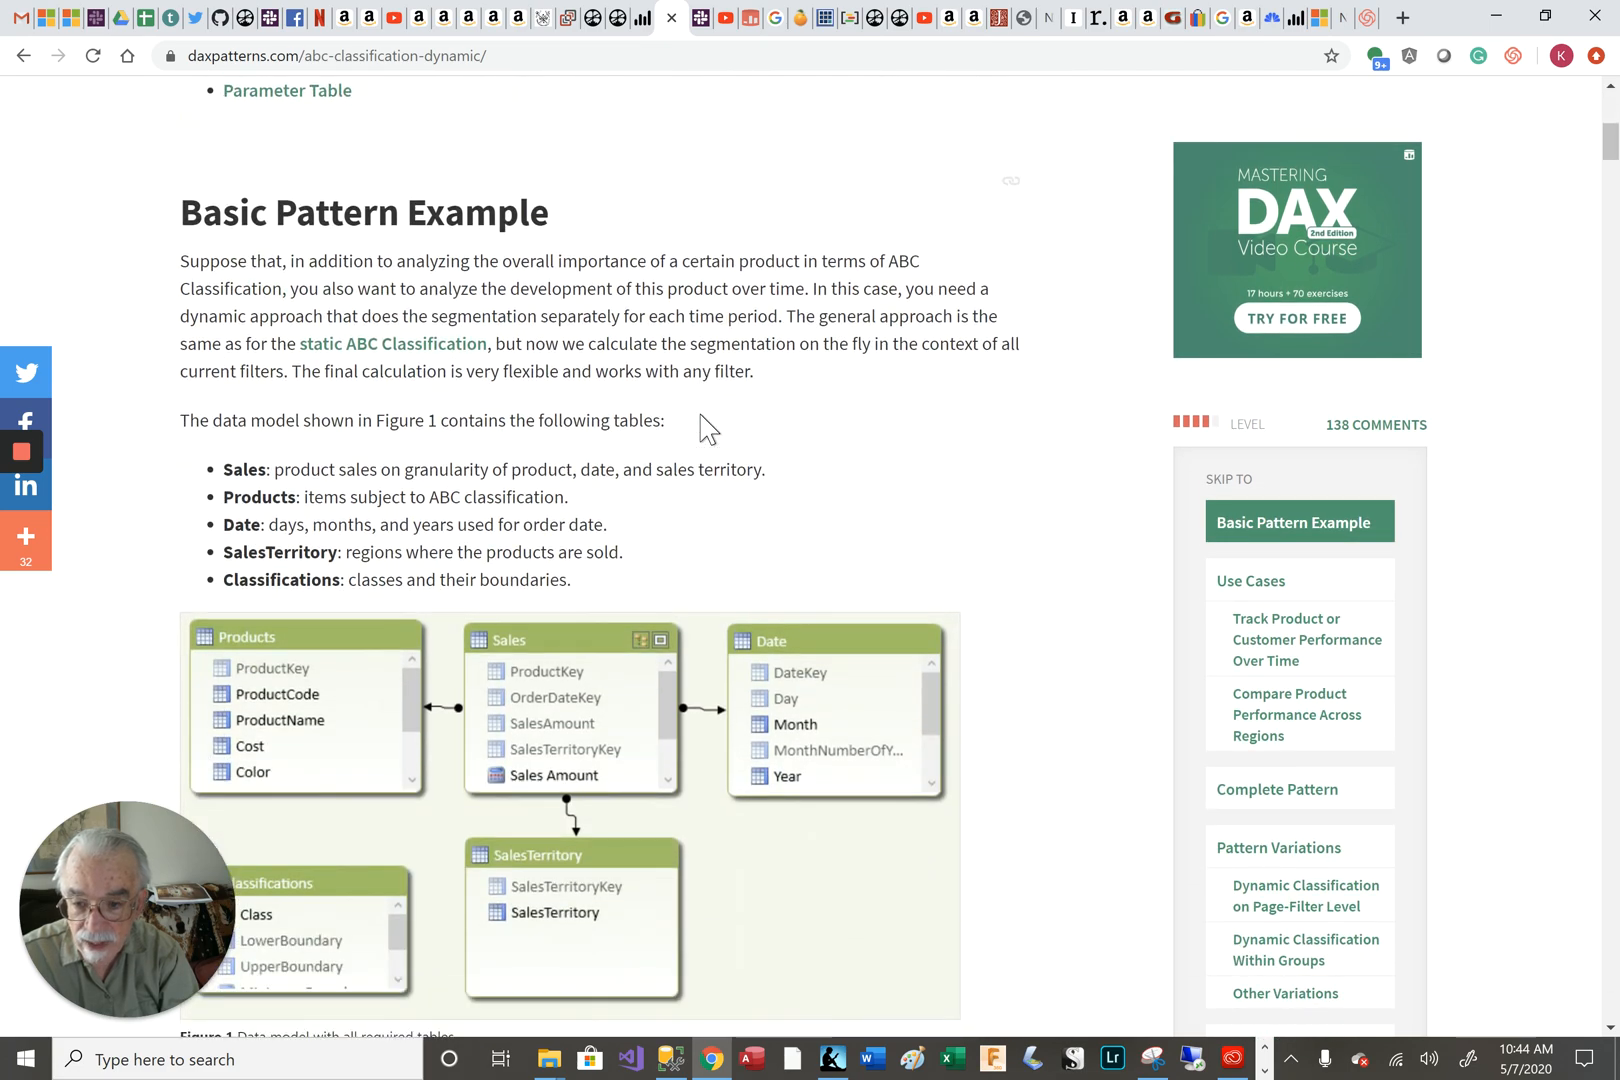
pyautogui.scroll(-3)
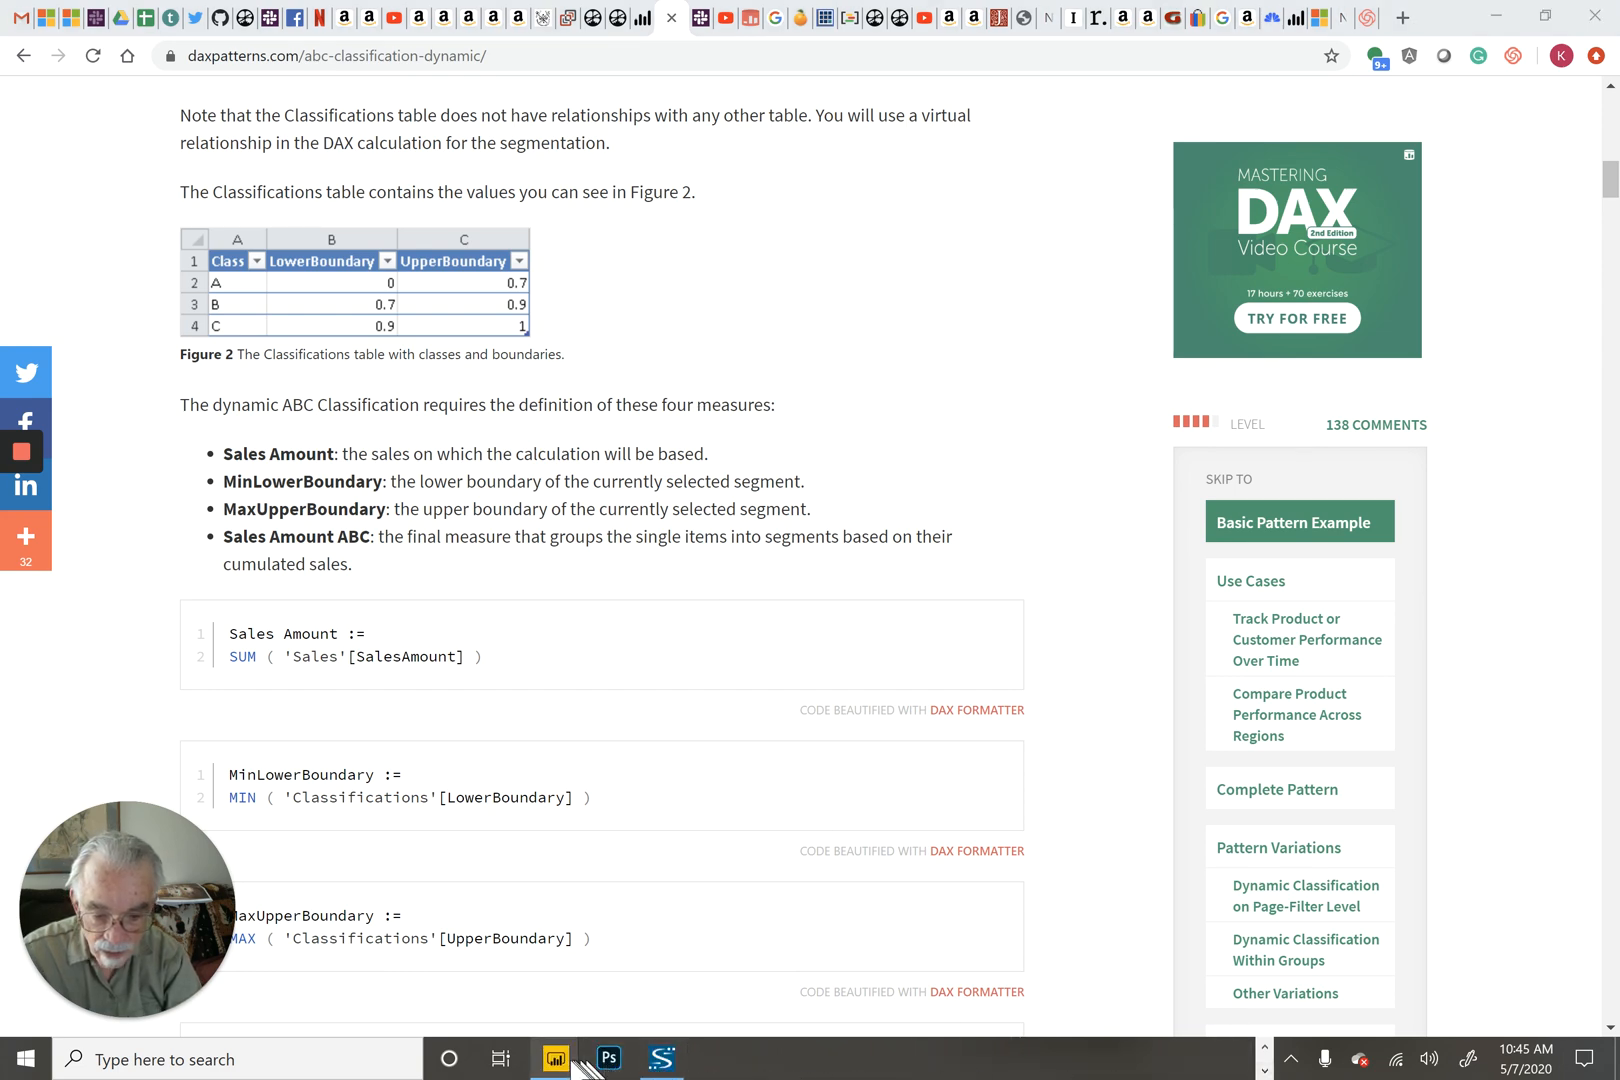
pyautogui.click(552, 1060)
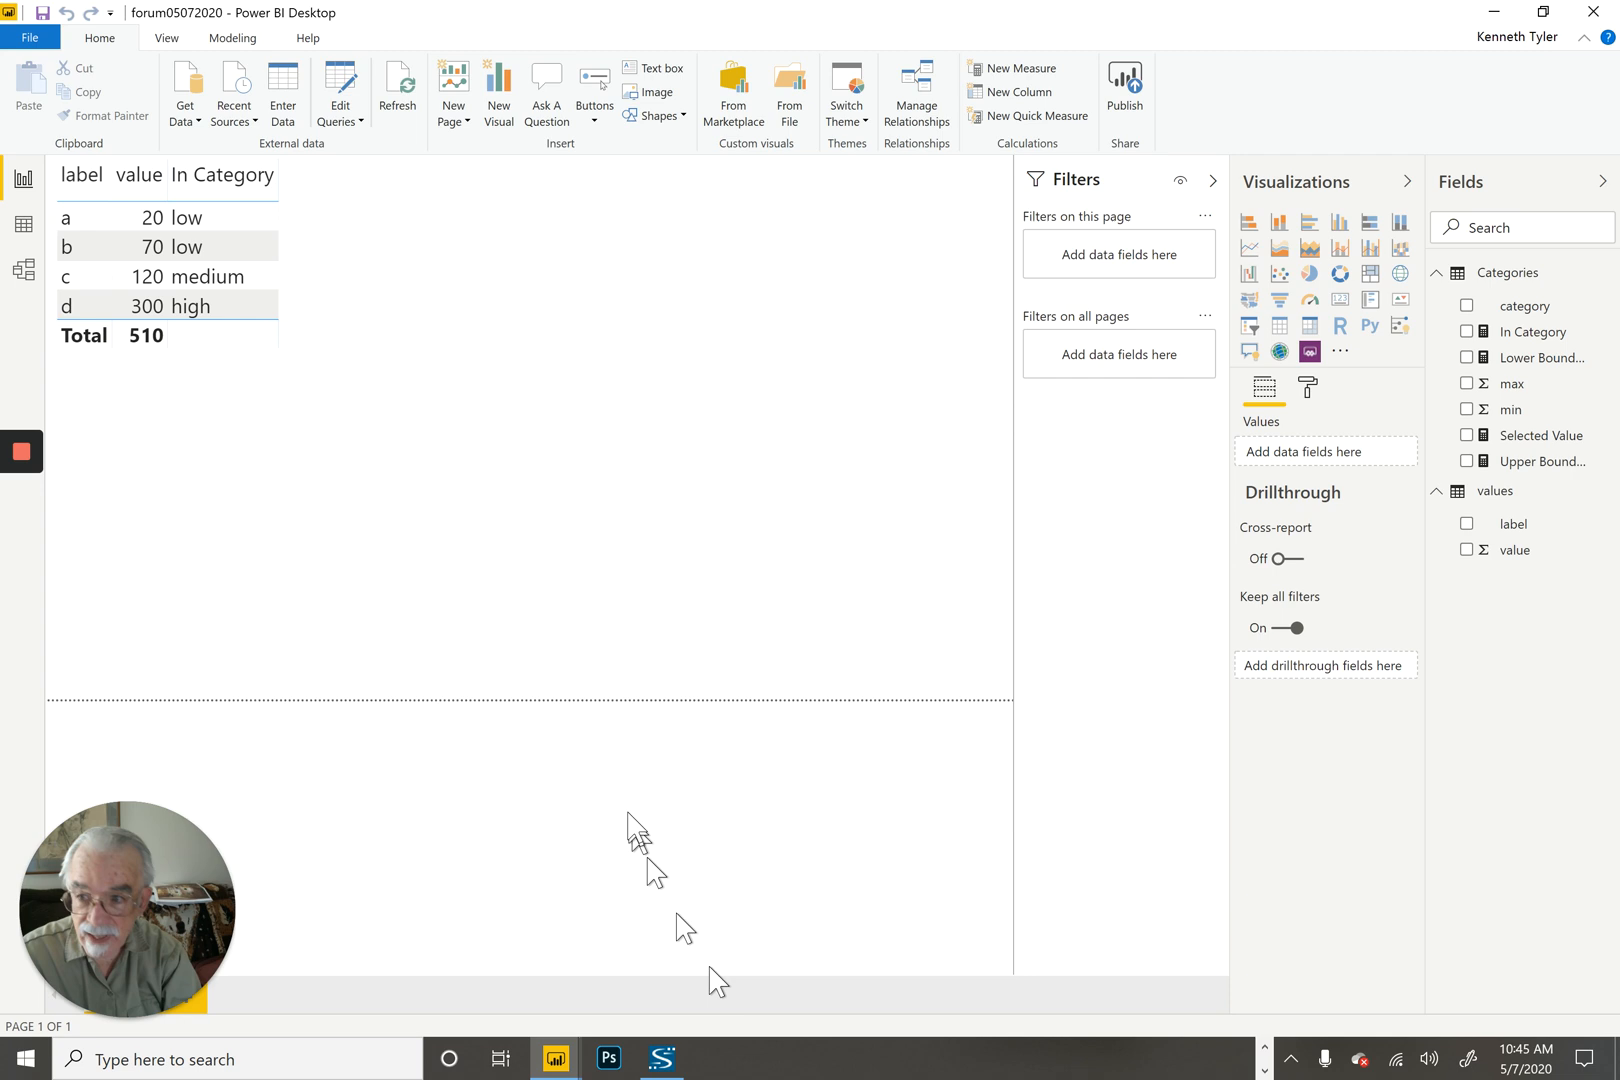
pyautogui.click(22, 220)
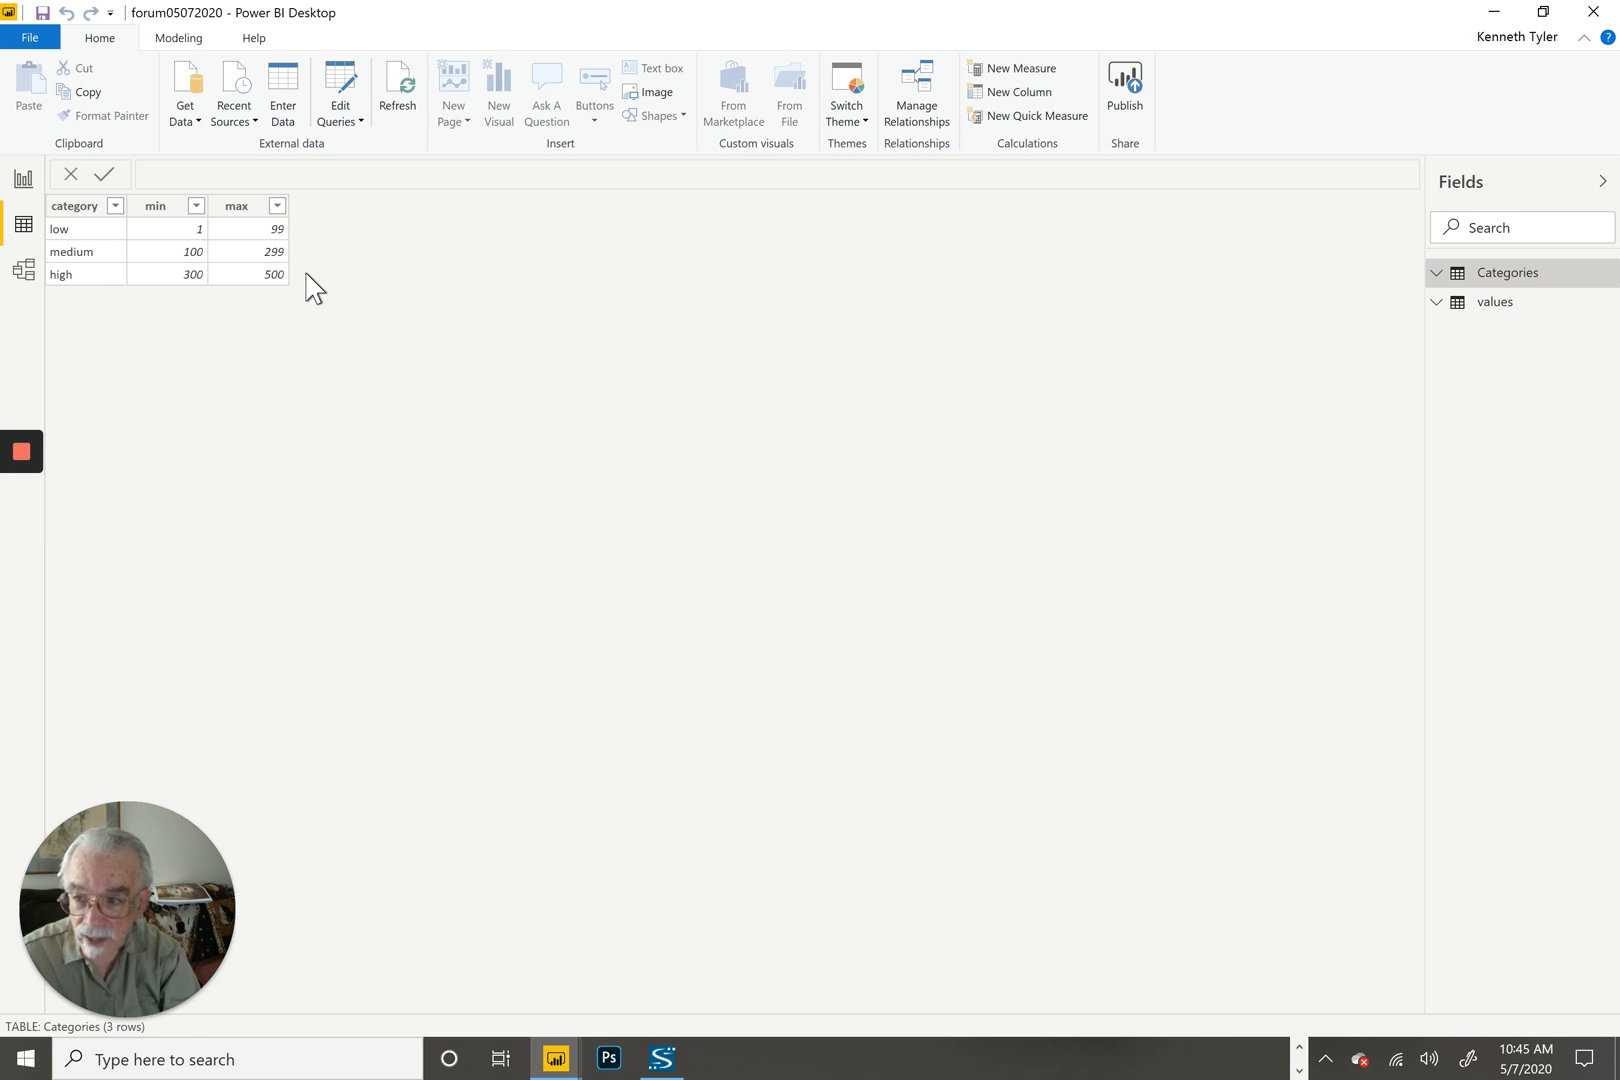
pyautogui.click(1492, 302)
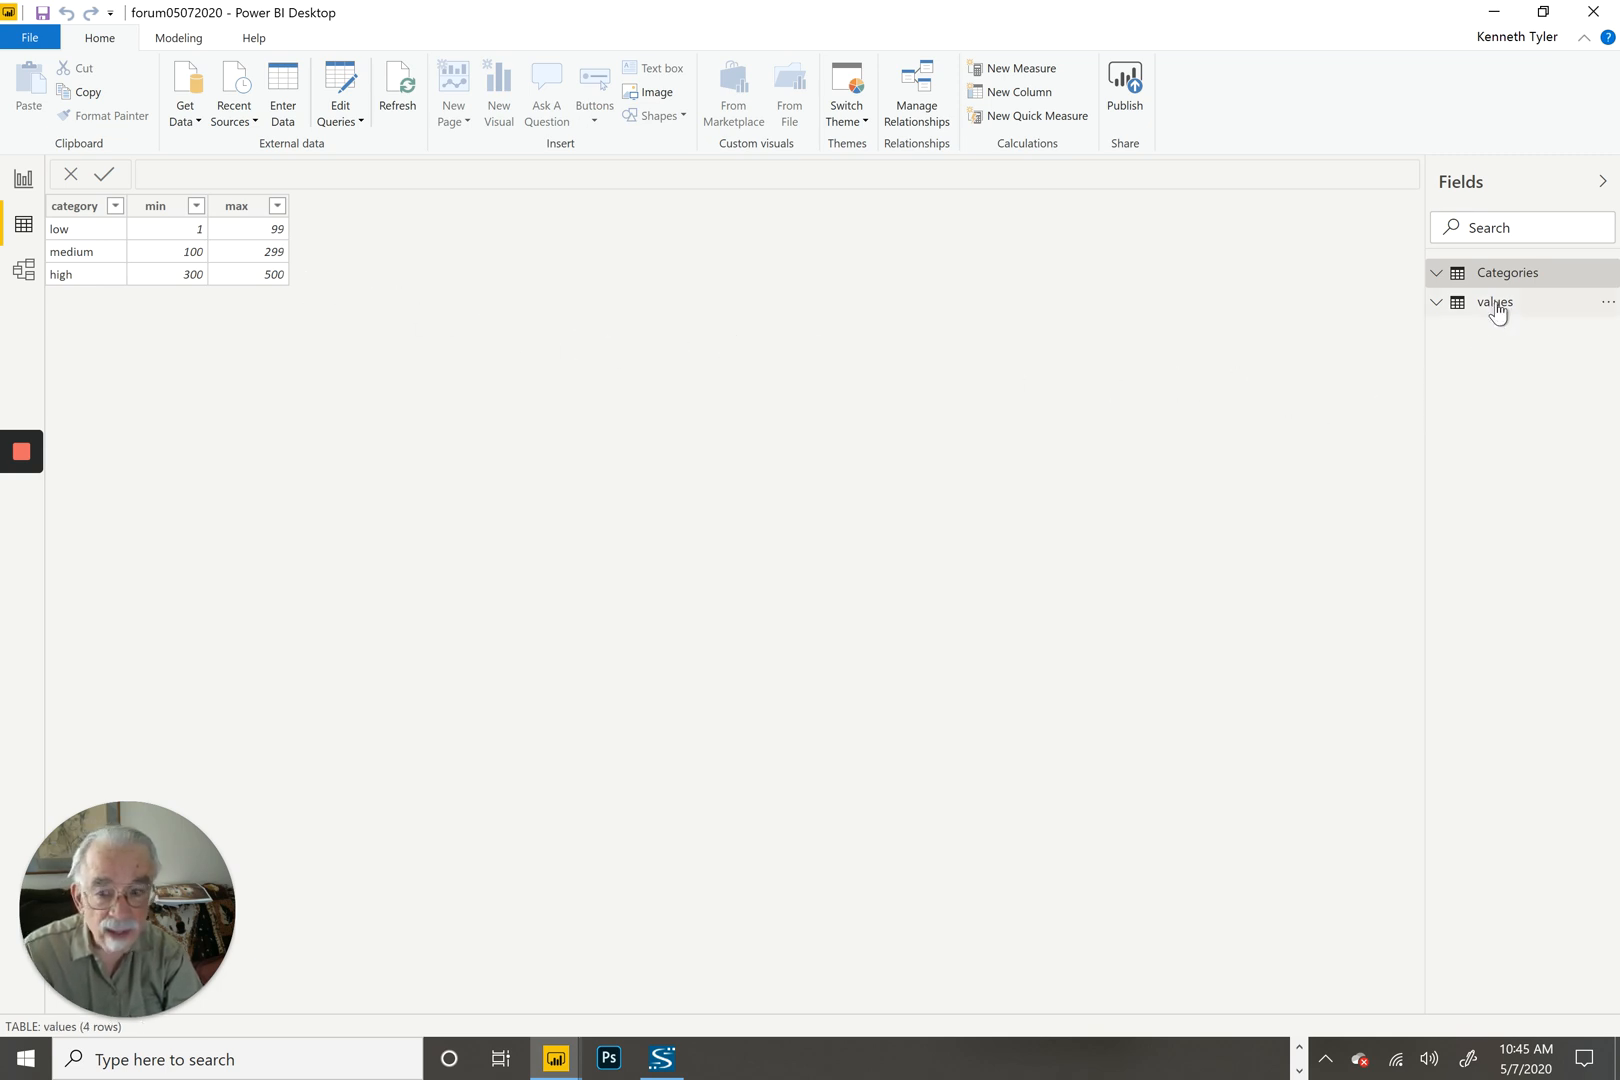
pyautogui.click(1494, 302)
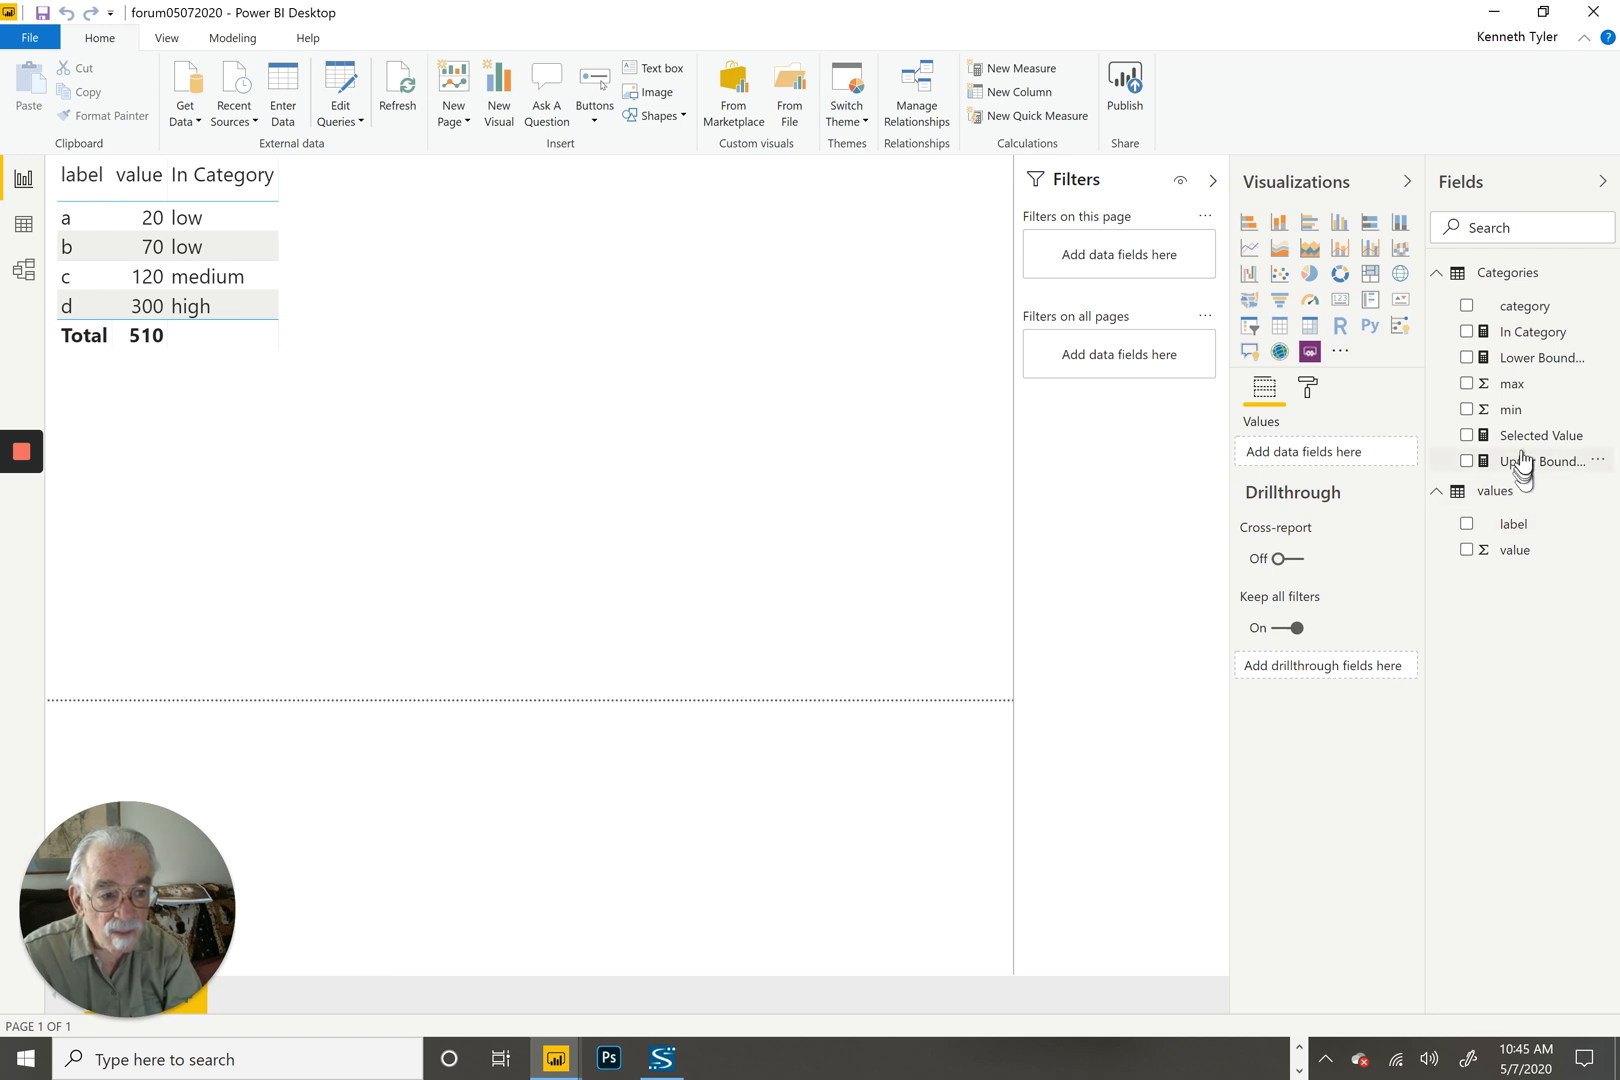
# Step: Review the Selected Value (SELECTEDVALUE), Upper Boundary (MAX) and Lower Boundary (MIN) measure formulas
pyautogui.click(1540, 436)
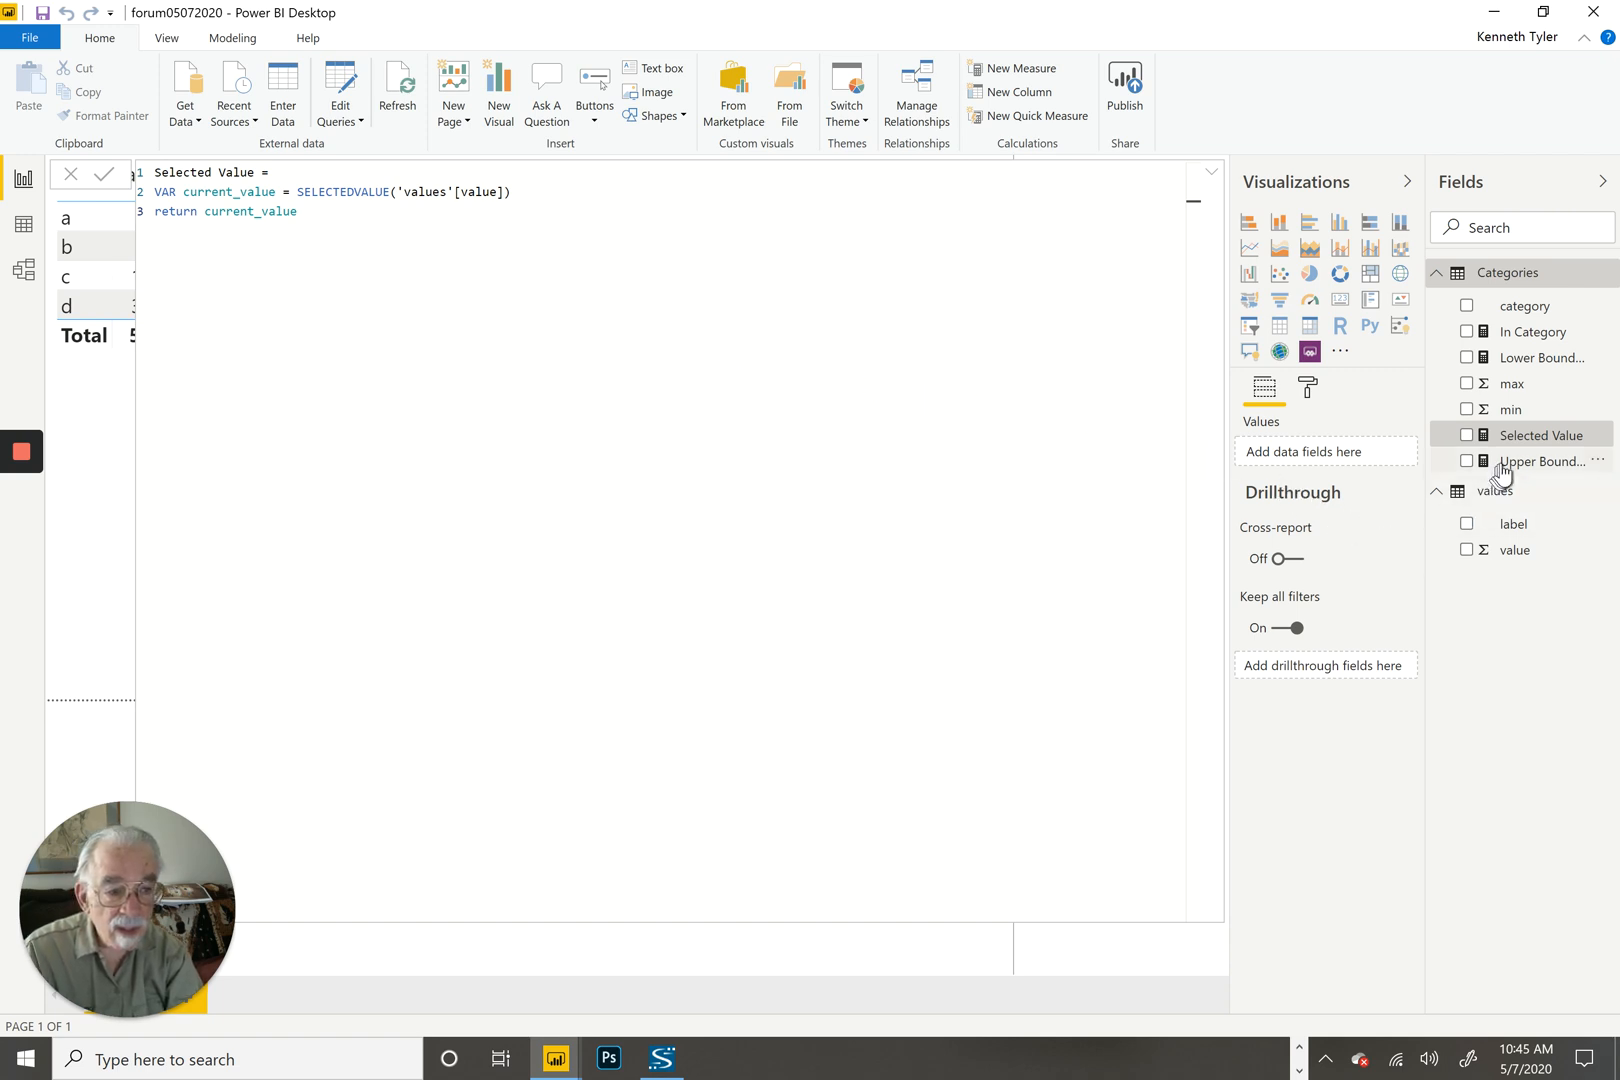
pyautogui.click(1544, 462)
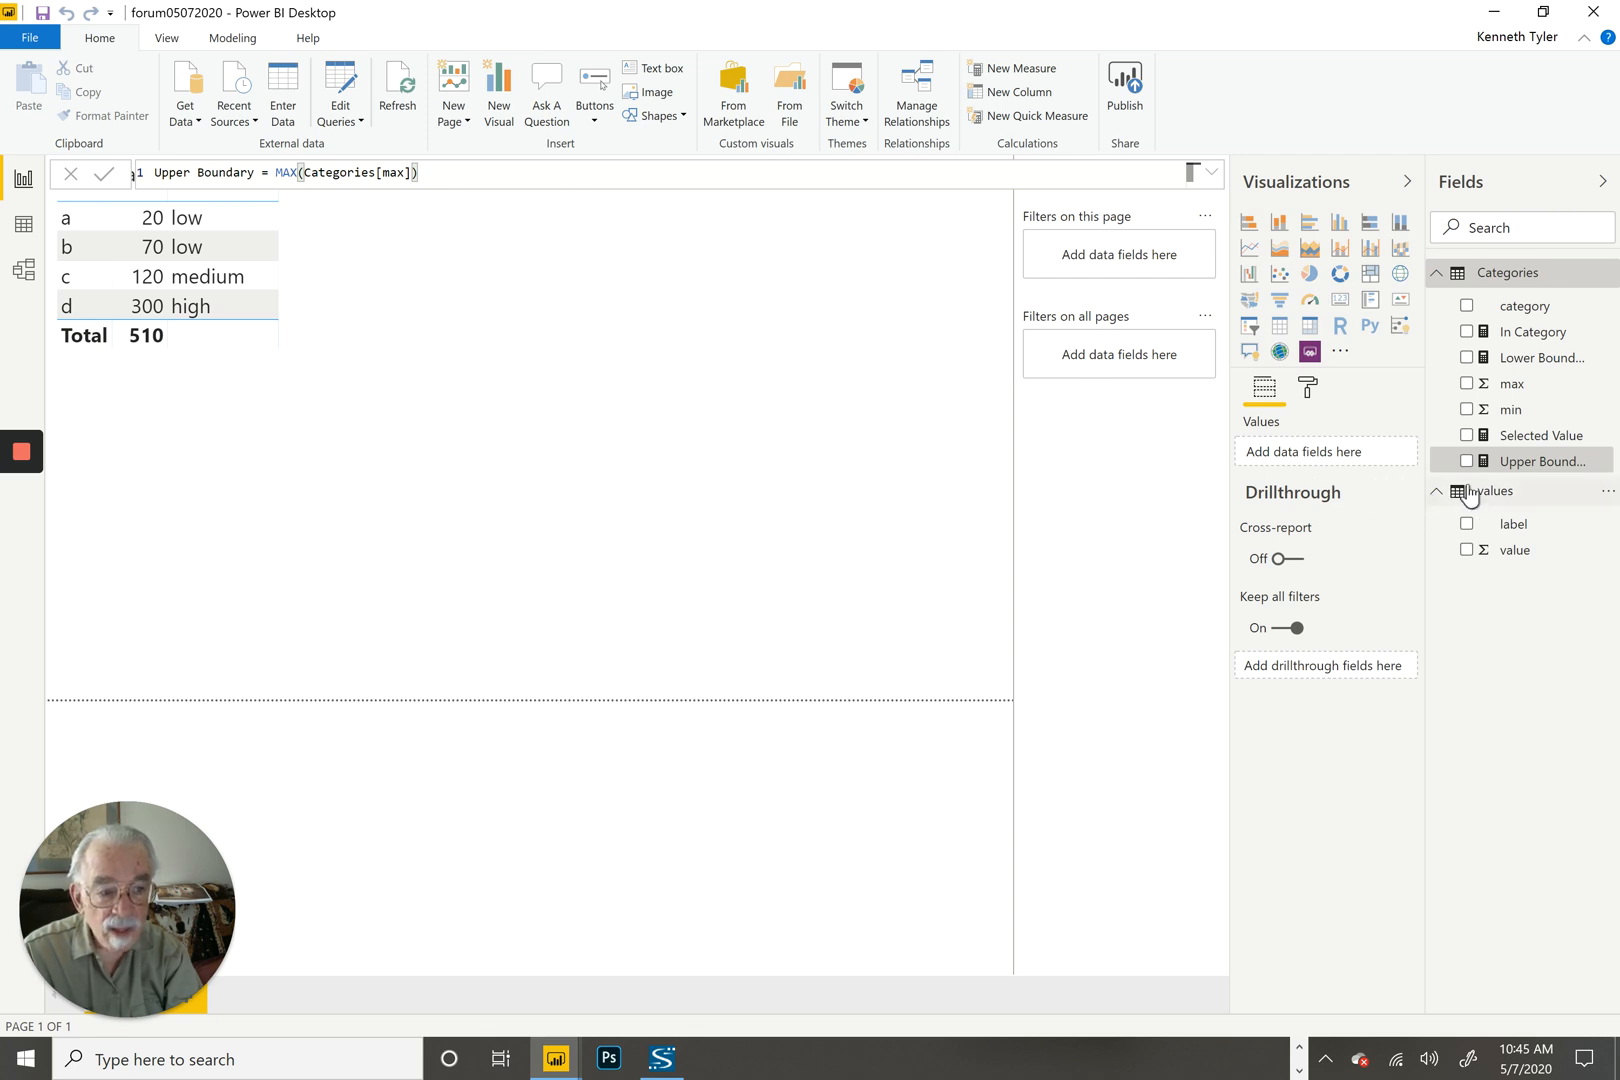
pyautogui.click(1542, 358)
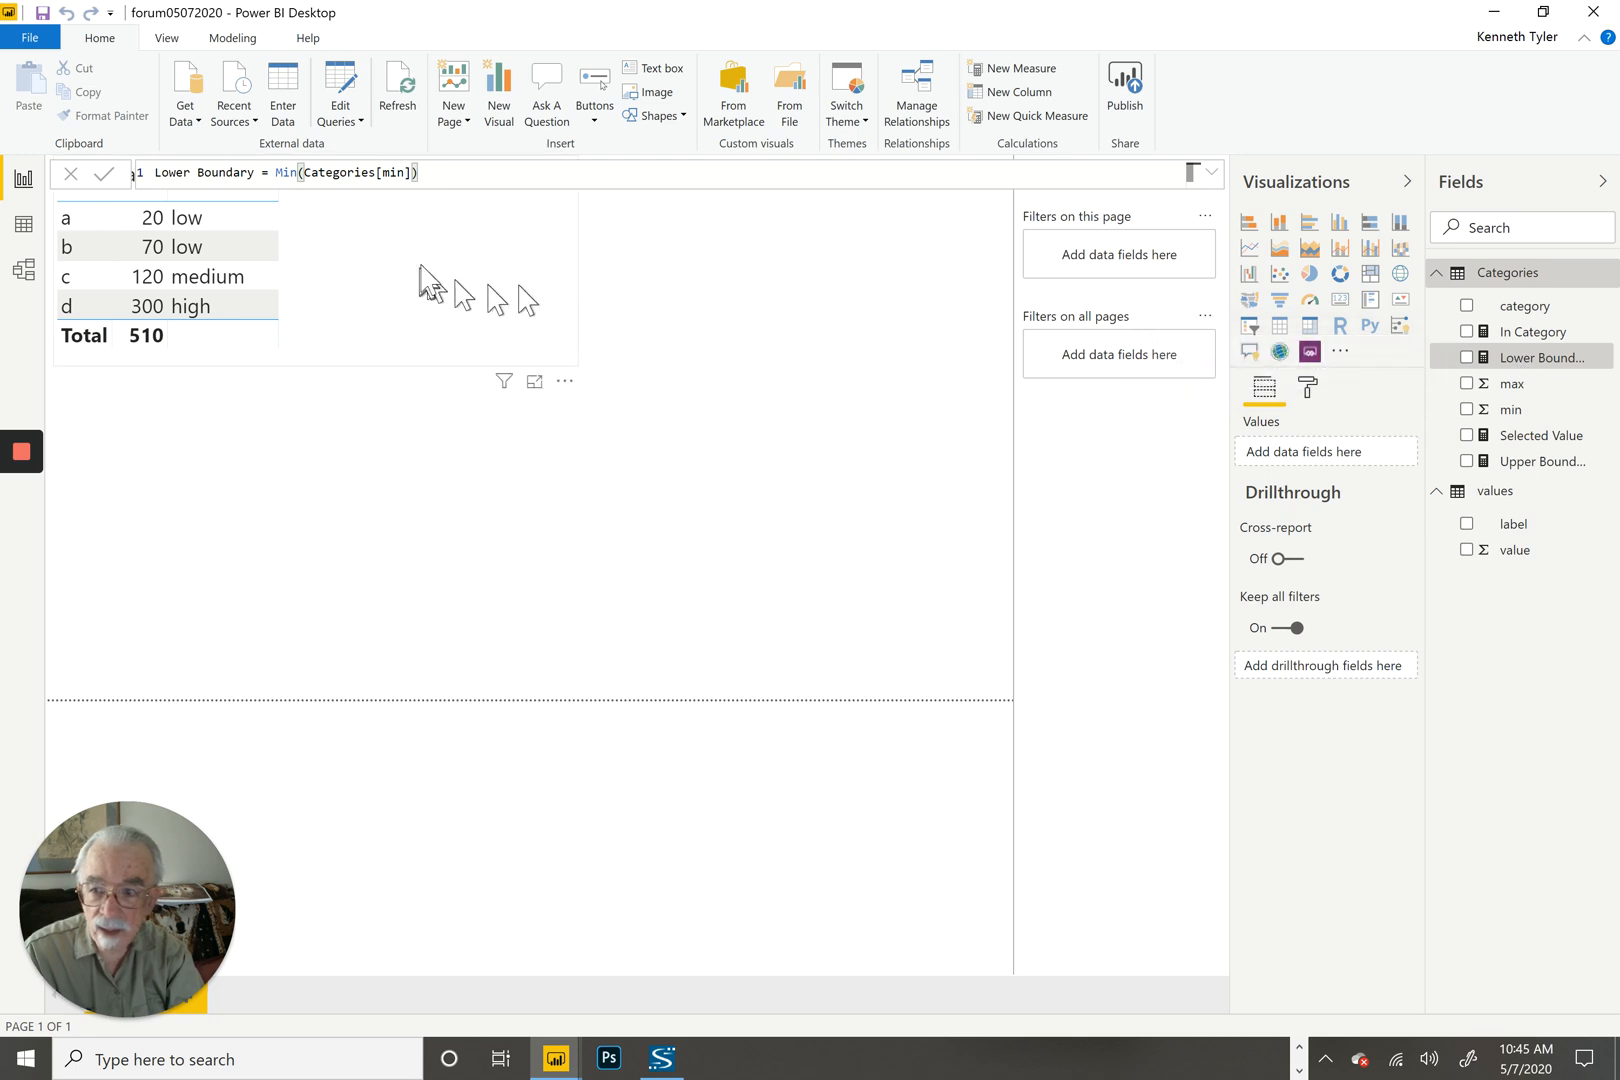
pyautogui.moveTo(448, 242)
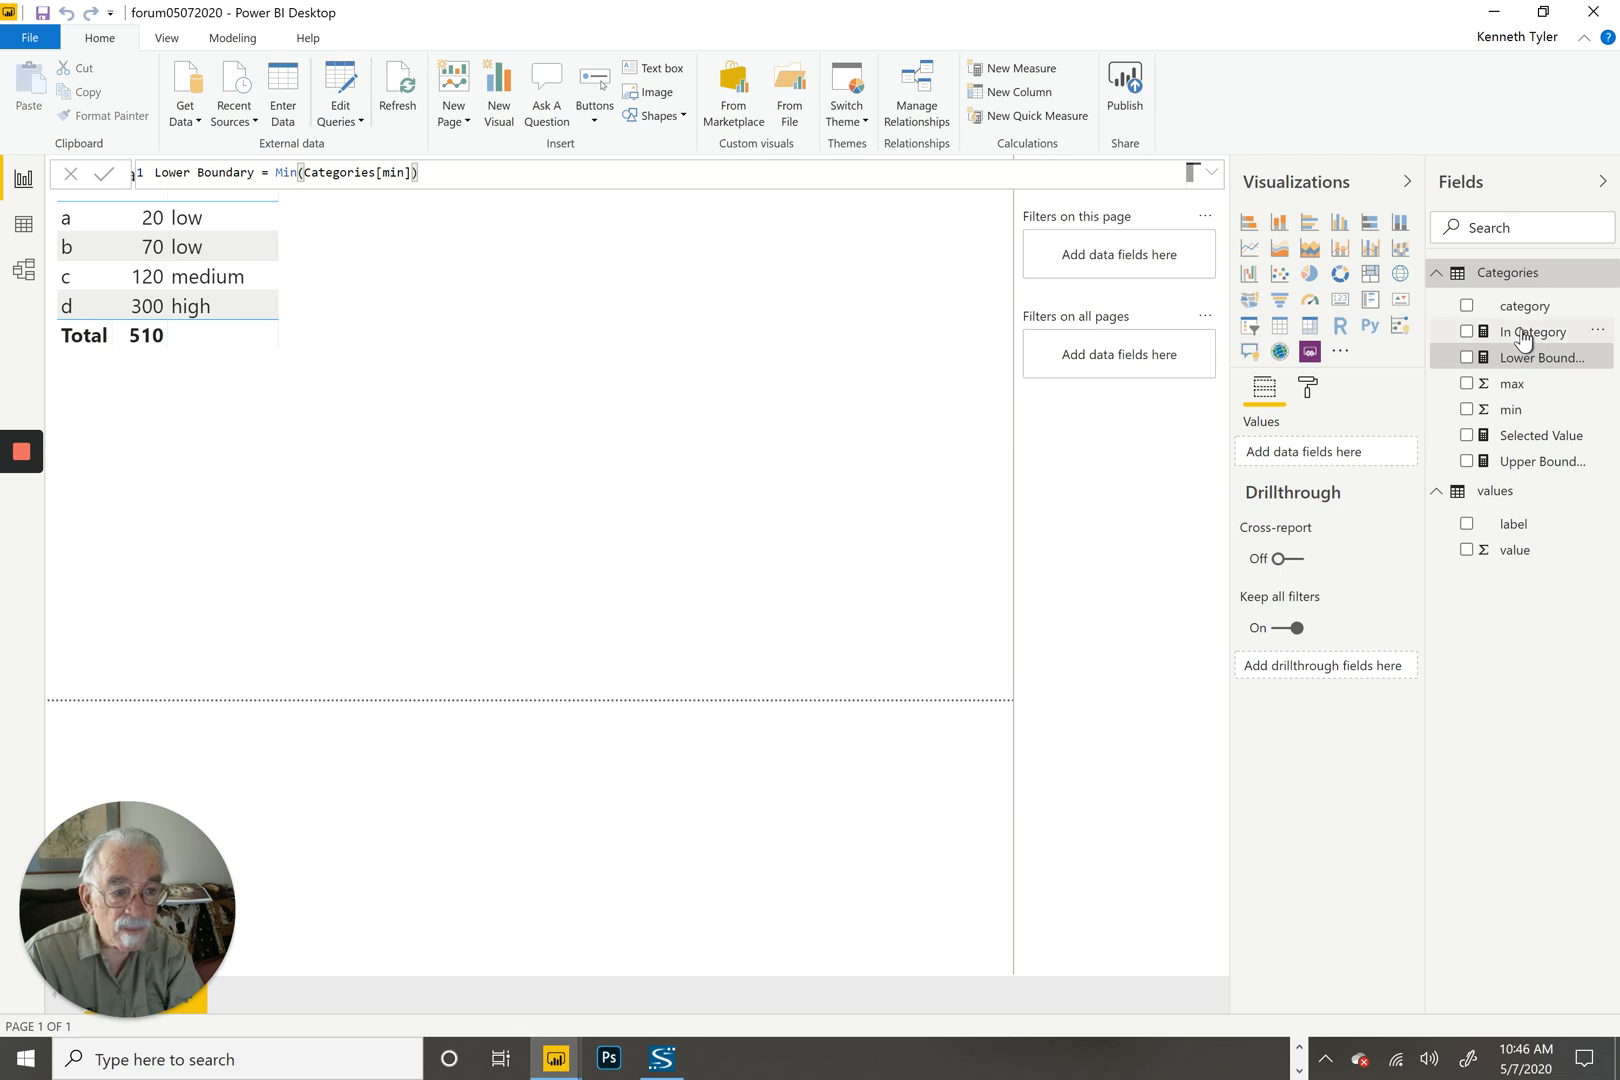
# Step: Inspect the In Category CALCULATE formula and its category column reference
pyautogui.click(1536, 332)
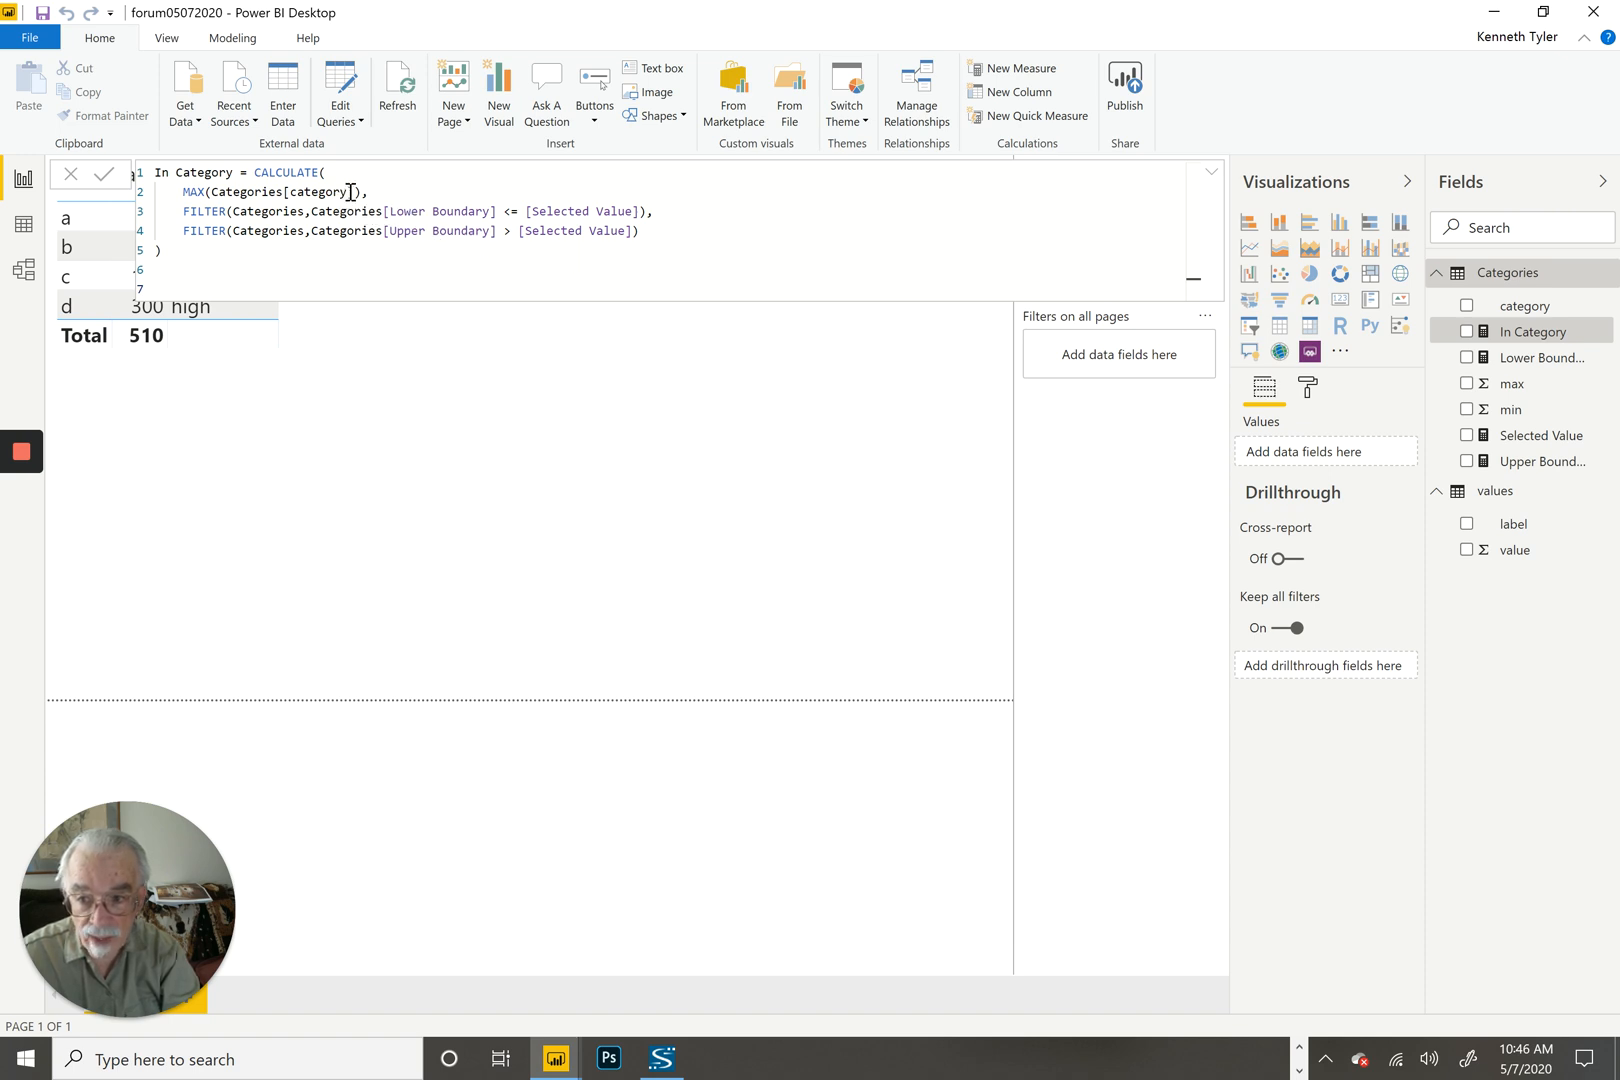
pyautogui.doubleClick(318, 192)
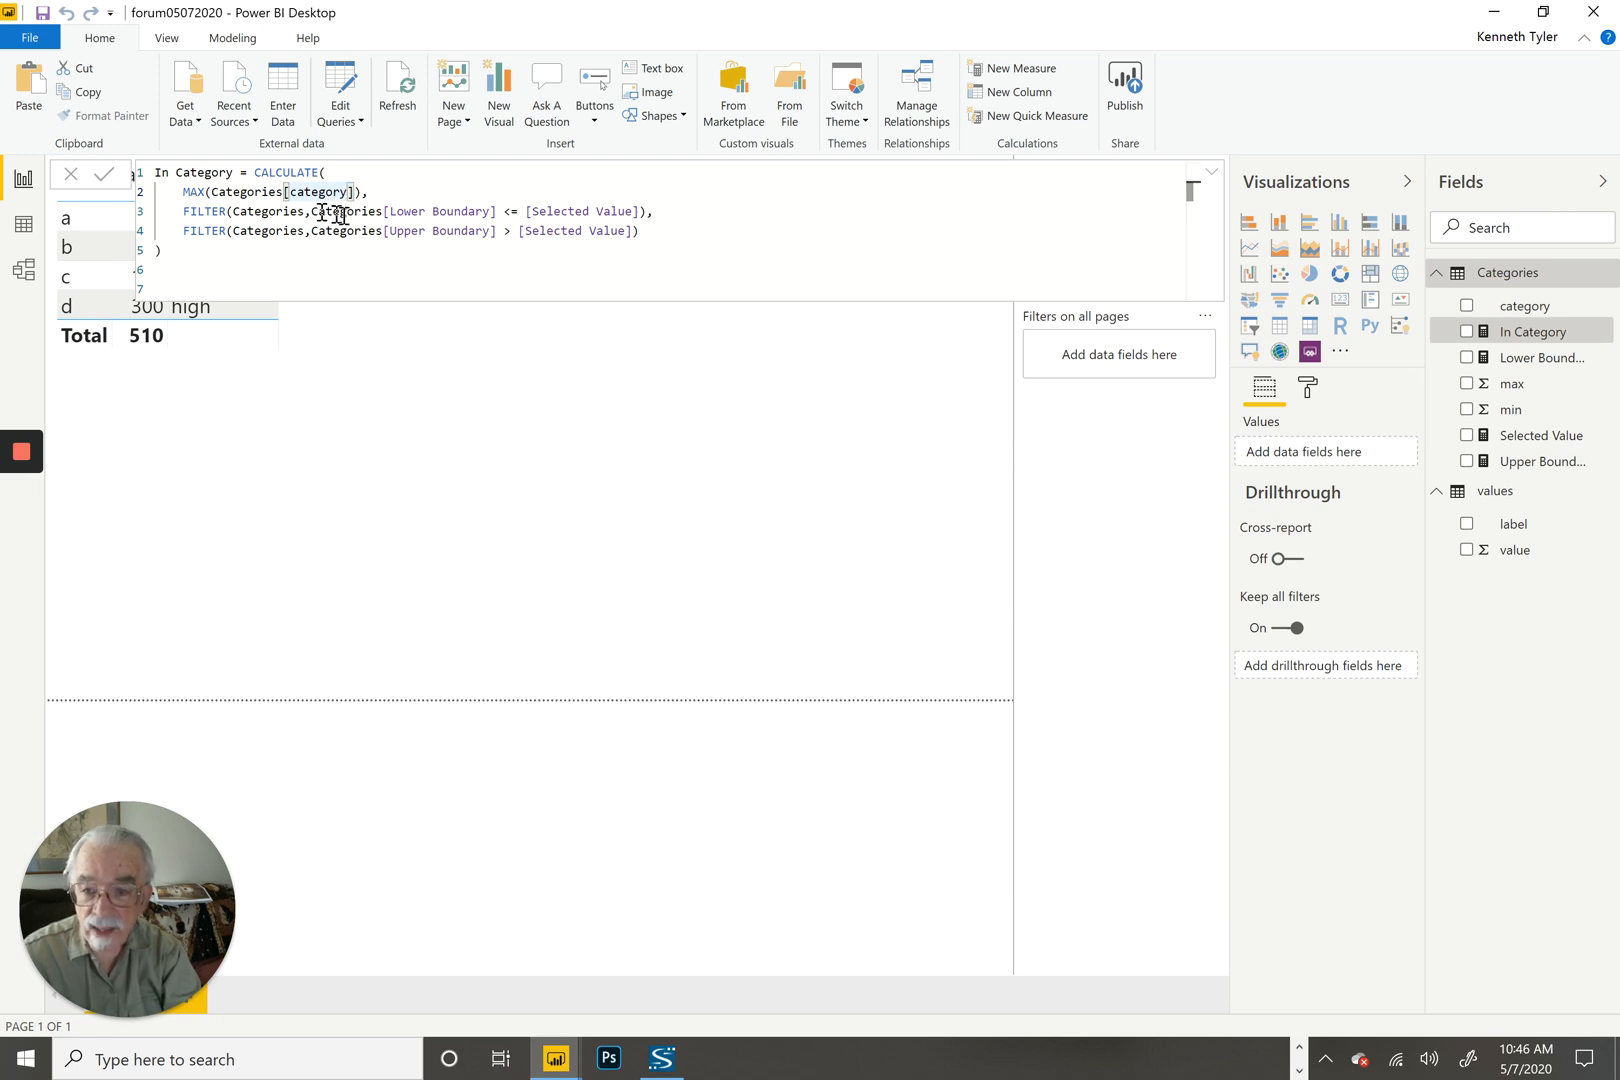
pyautogui.moveTo(382, 212)
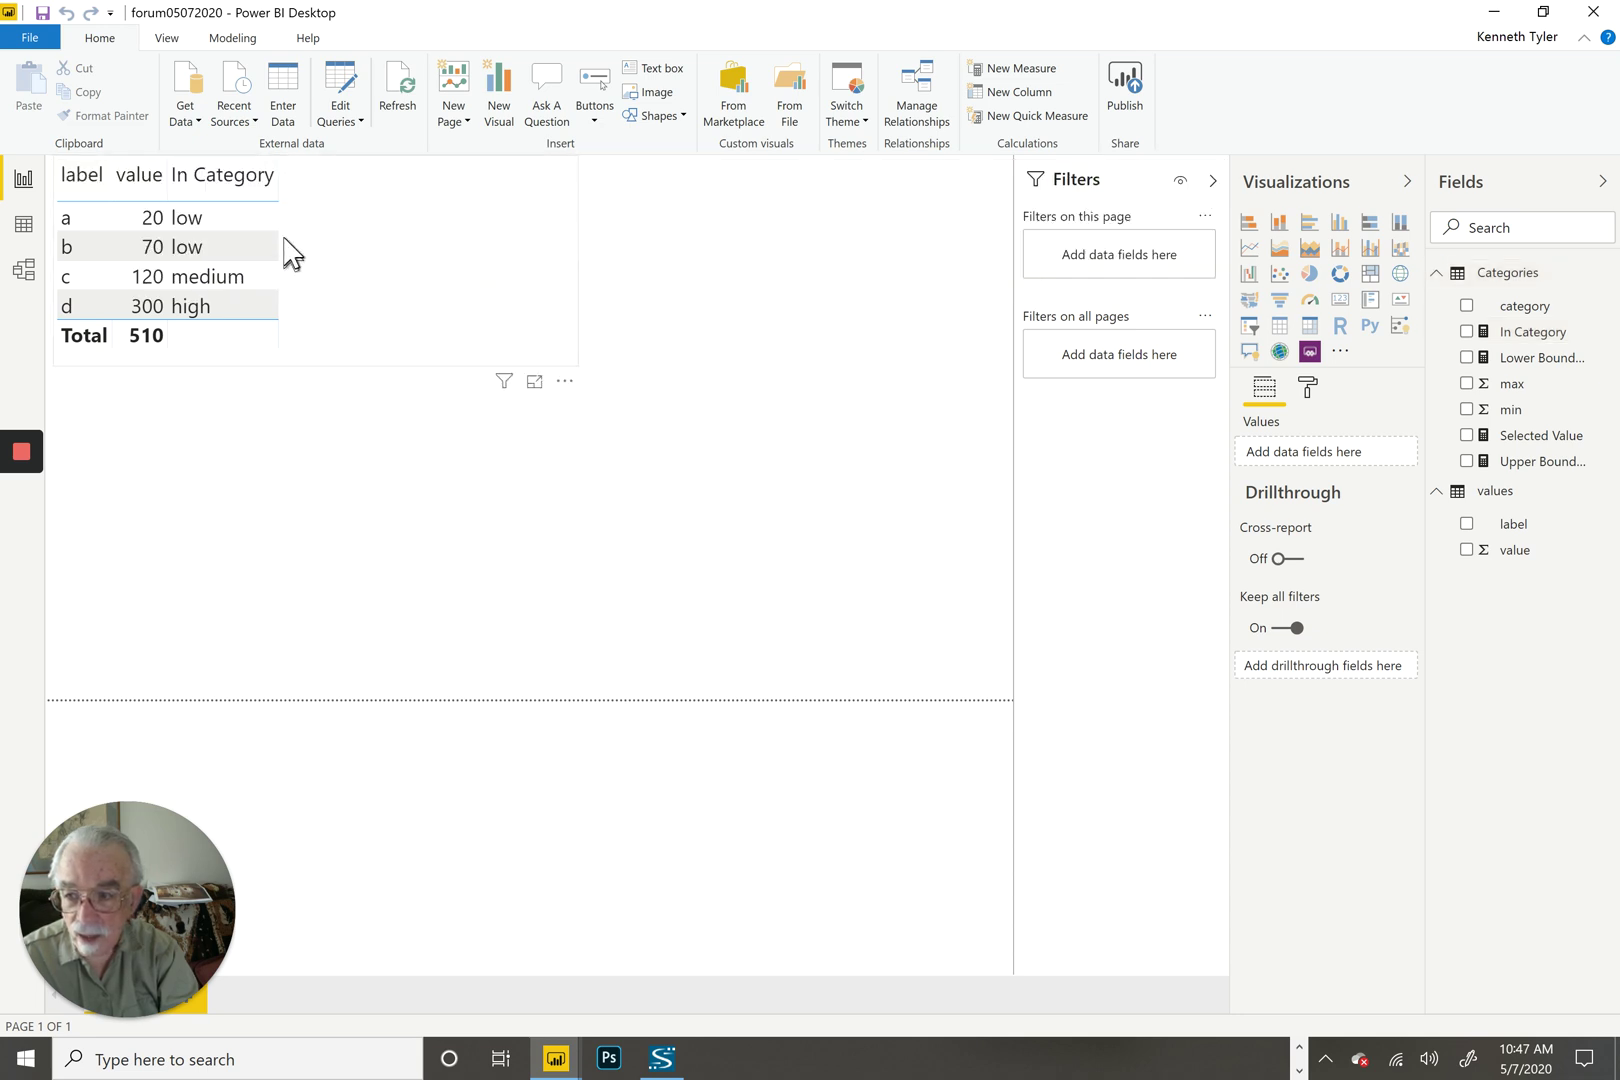
pyautogui.click(222, 176)
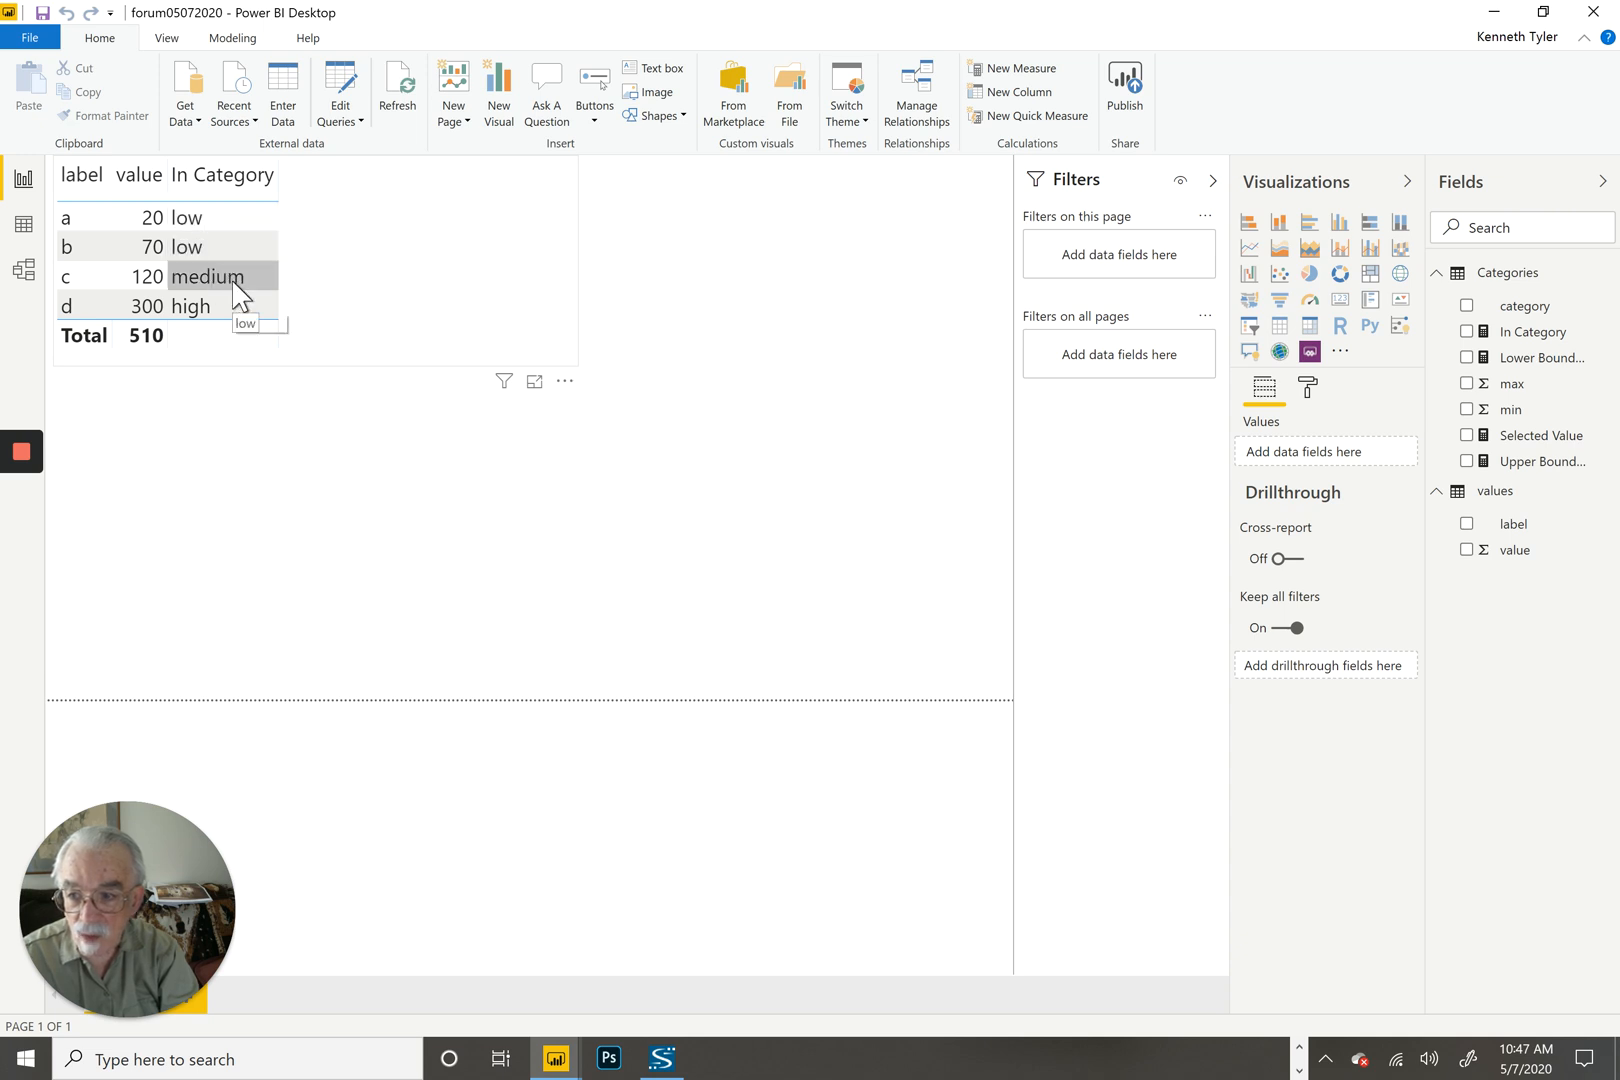
pyautogui.moveTo(238, 314)
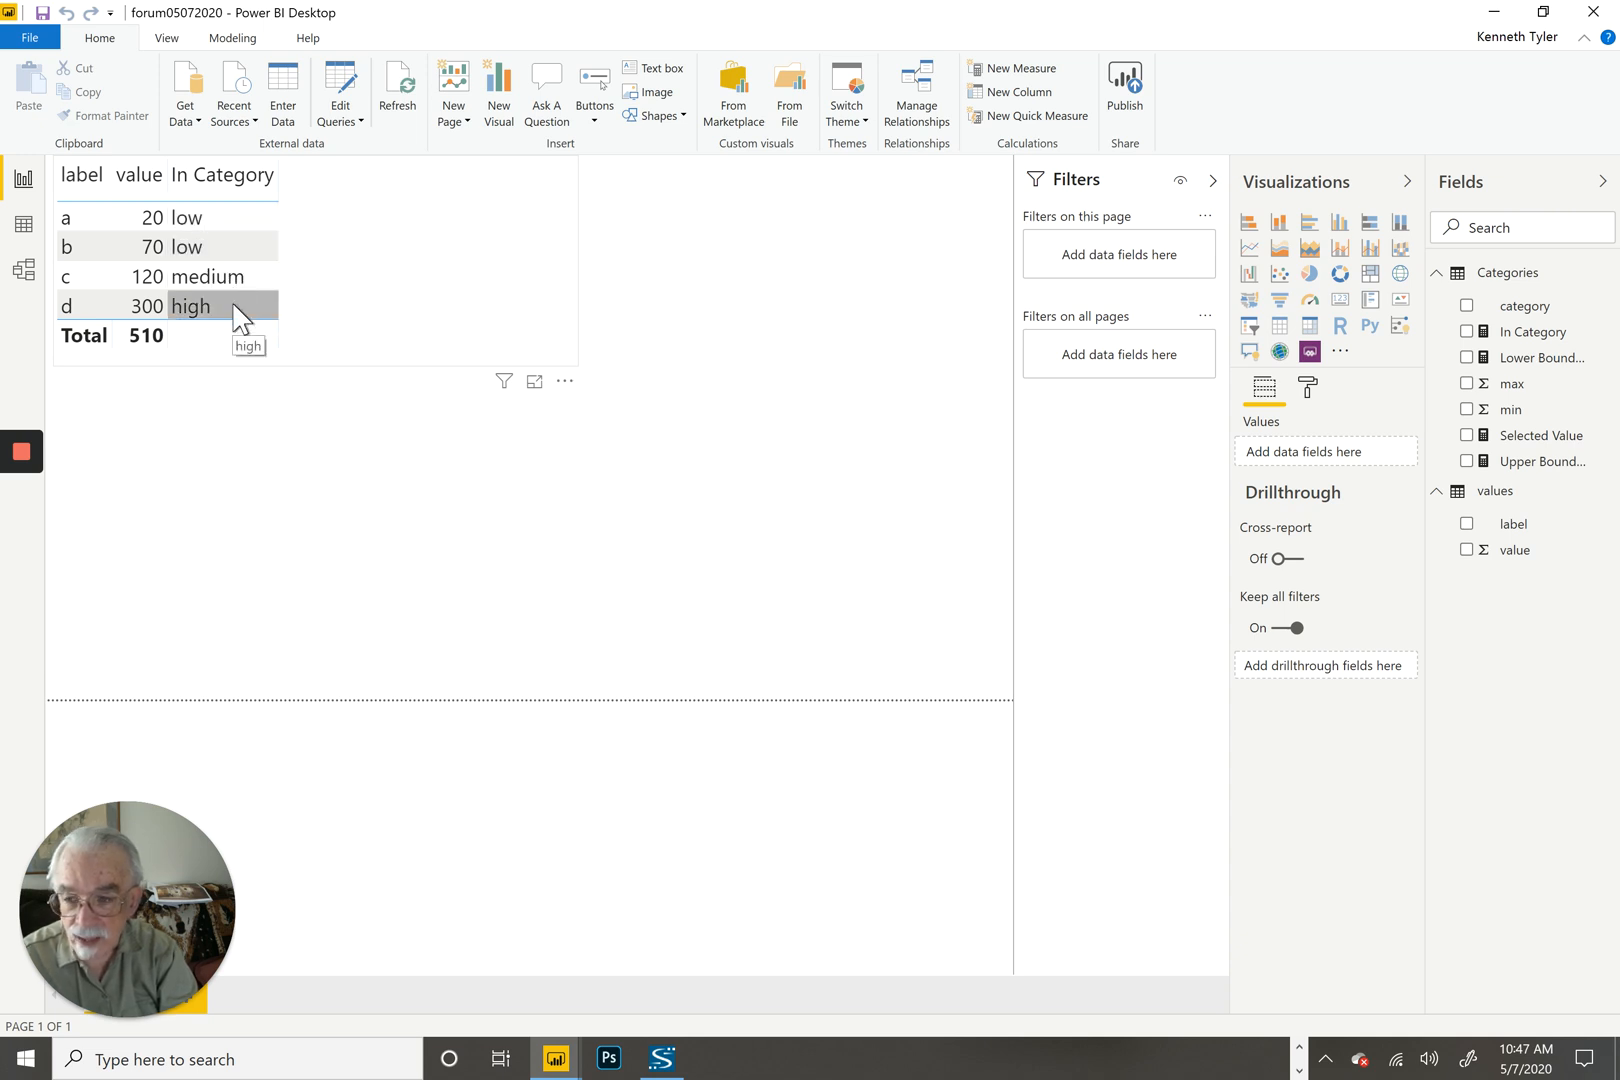